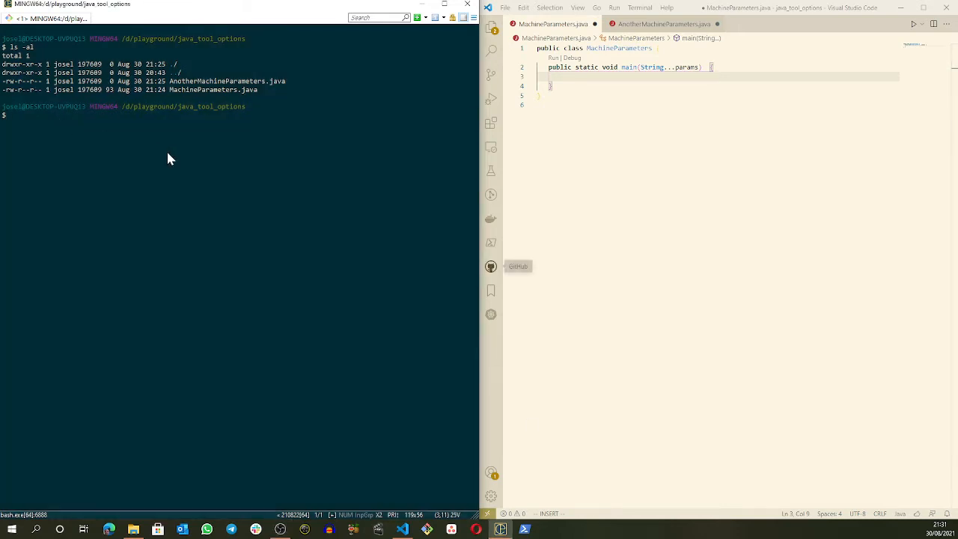
Begin a java -D property run of MachineParameters.java in Git Bash, then abandon it unfinished
{"action": "type", "text": "java"}
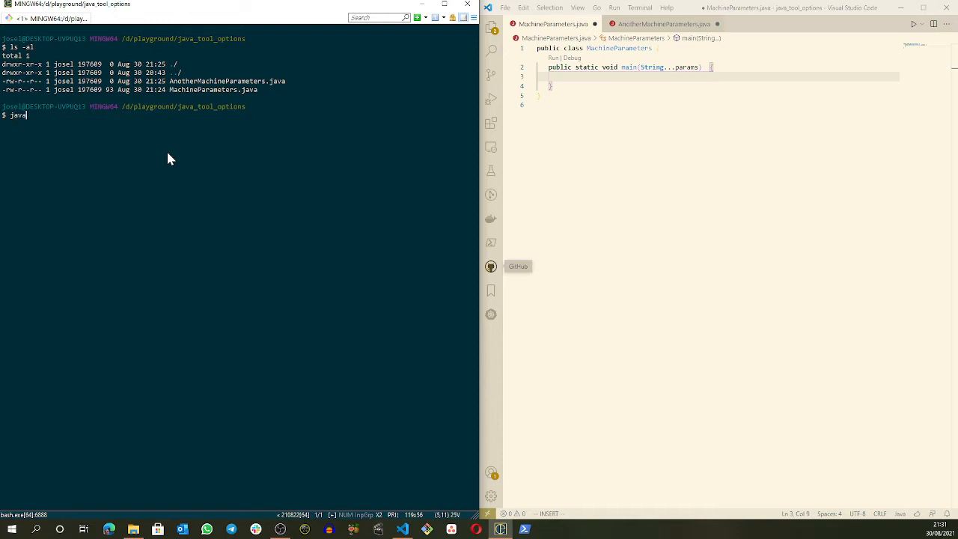
{"action": "type", "text": "-D"}
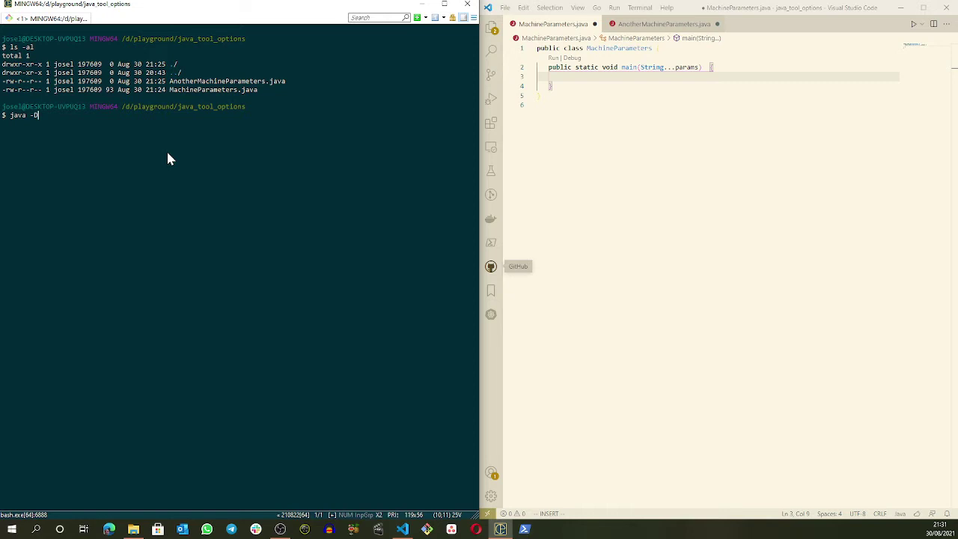
{"action": "mouse_move", "coordinate": [67, 125]}
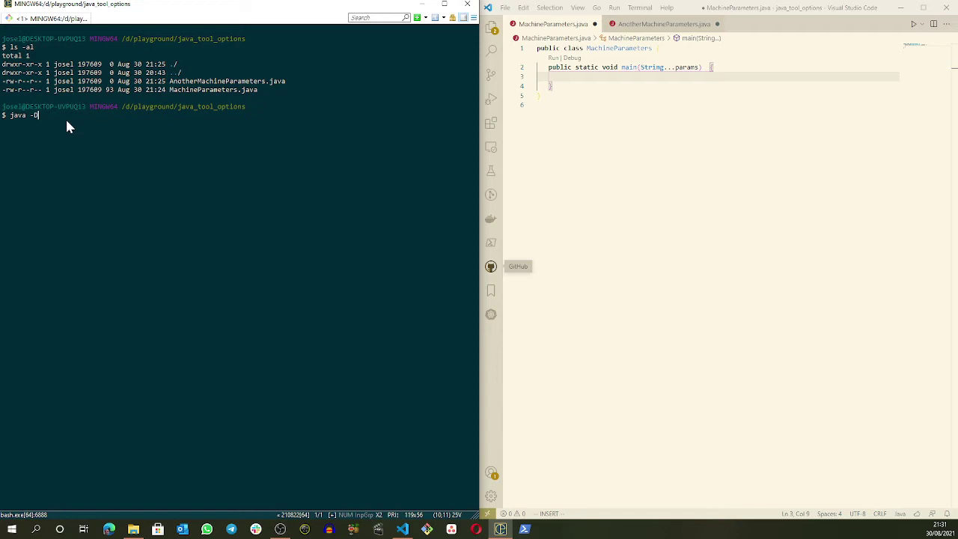
{"action": "mouse_move", "coordinate": [602, 47]}
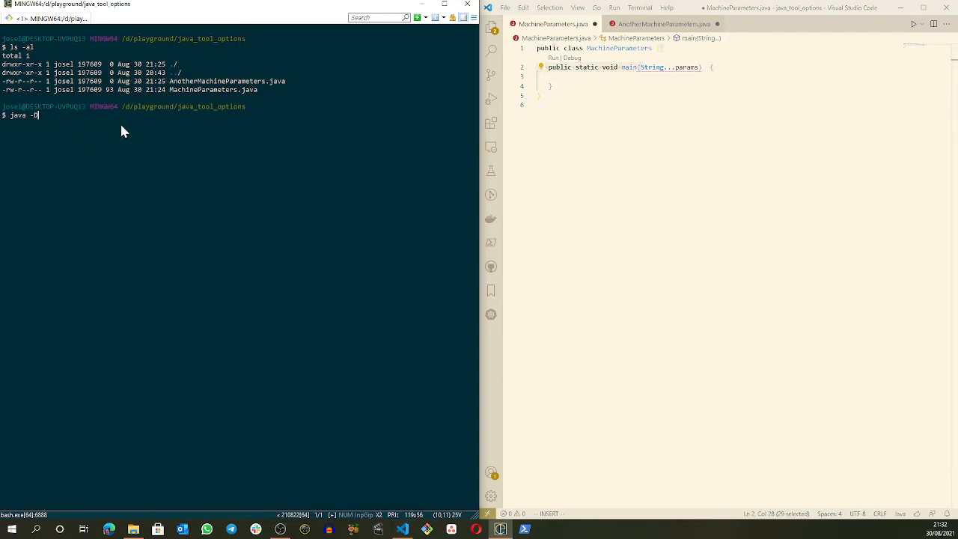
{"action": "type", "text": "pn"}
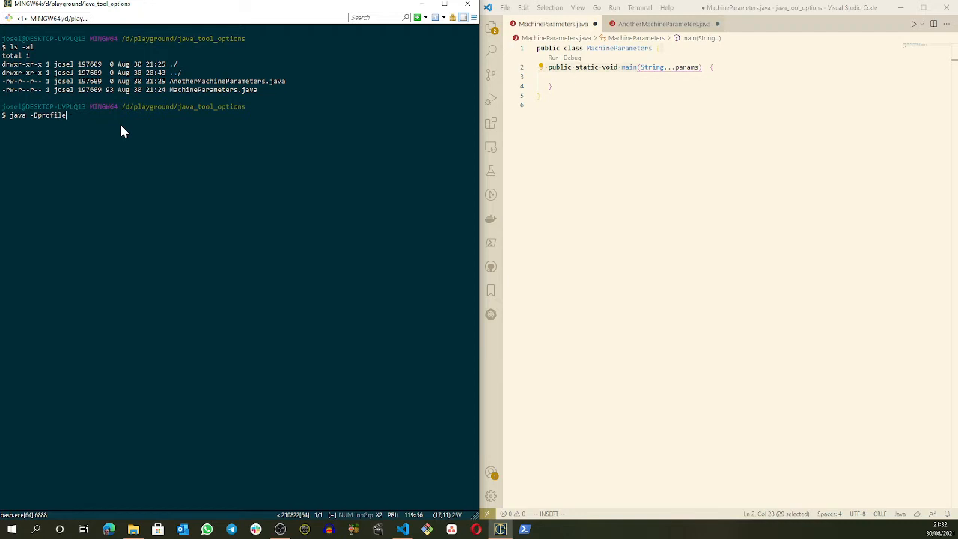
{"action": "type", "text": "=basic_user"}
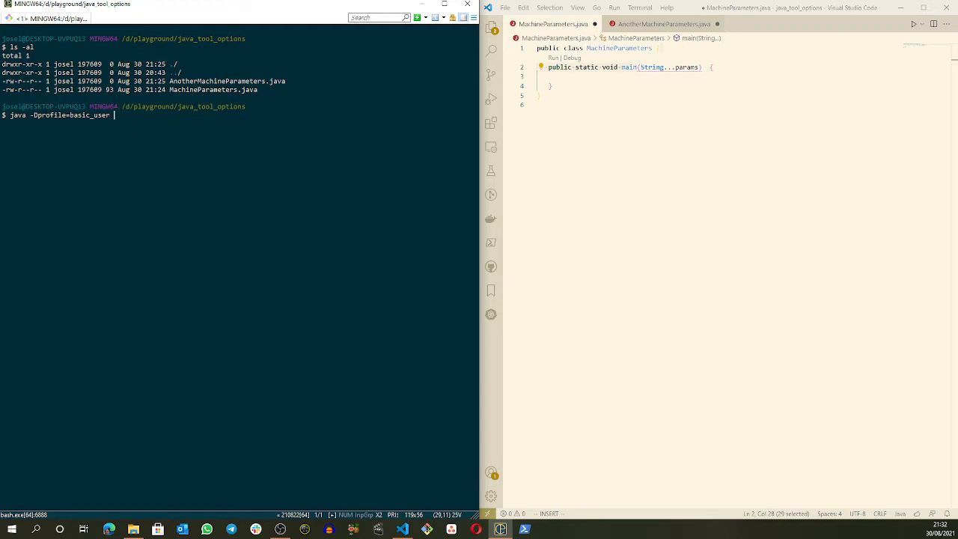
{"action": "type", "text": "MachineParam"}
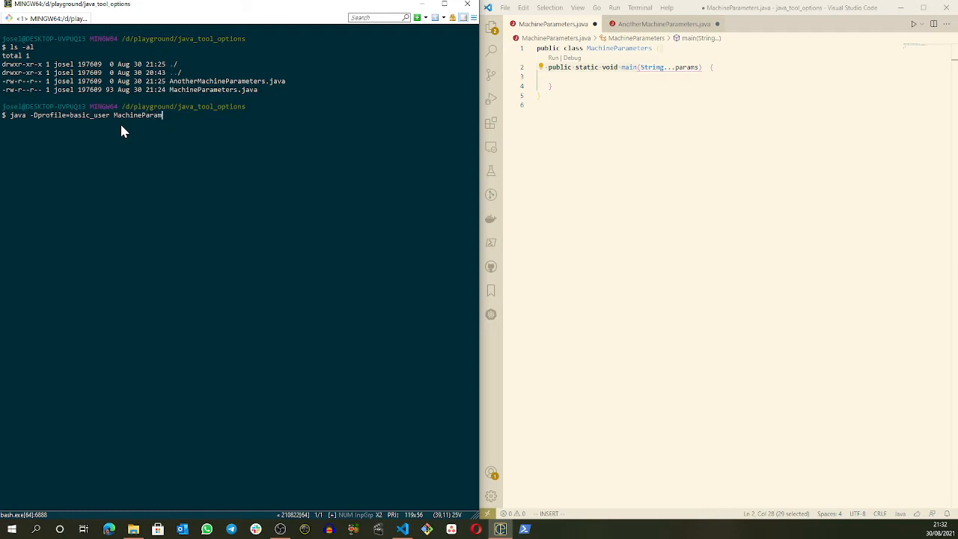
{"action": "type", "text": "eters"}
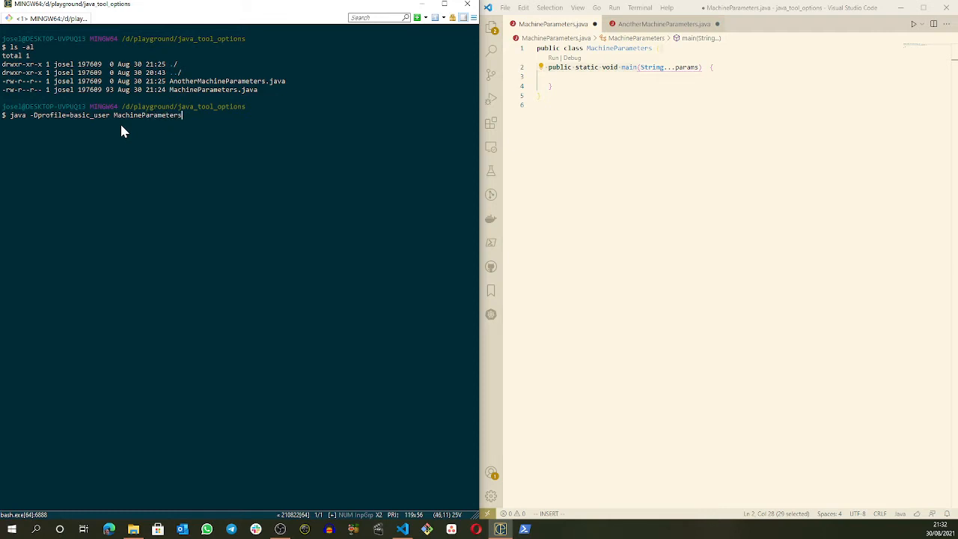
{"action": "type", "text": ".java"}
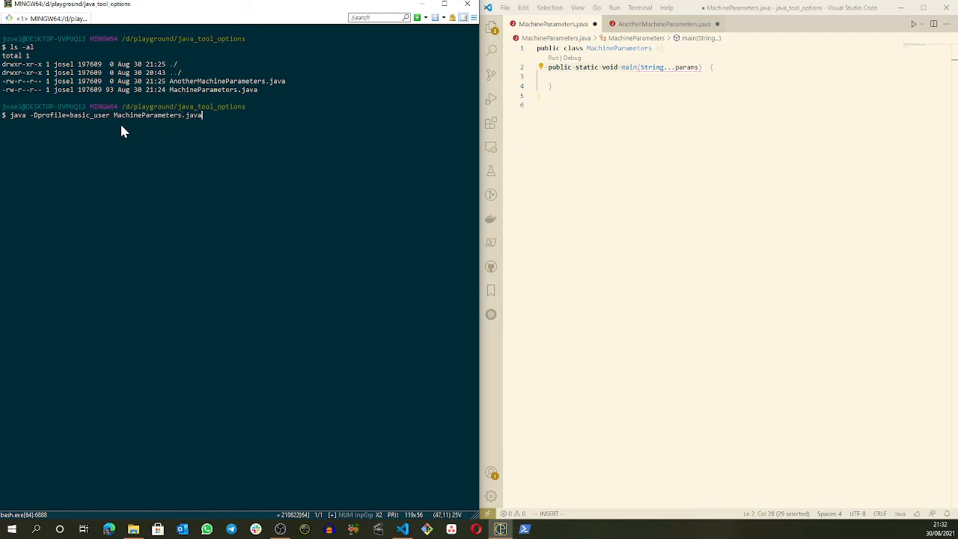
{"action": "key", "text": "Backspace"}
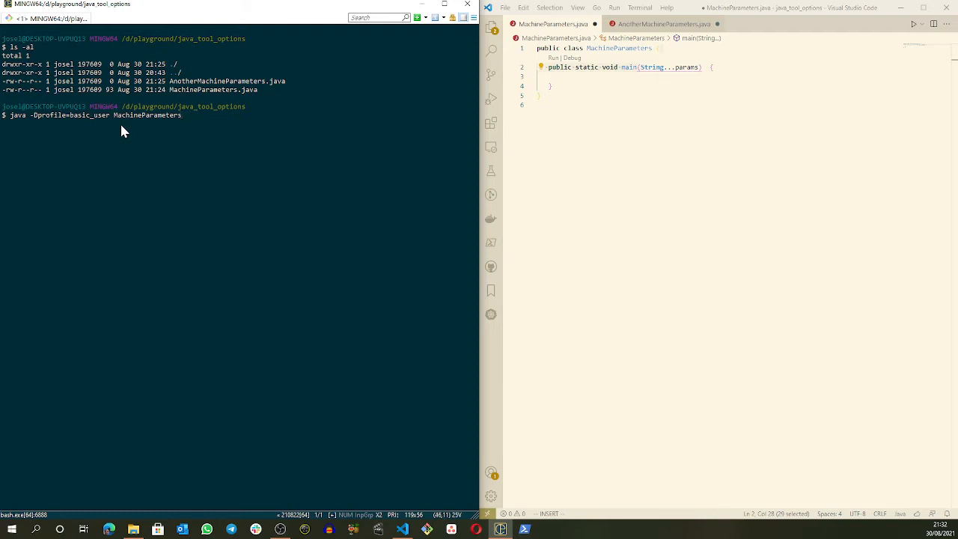
{"action": "key", "text": "Backspace"}
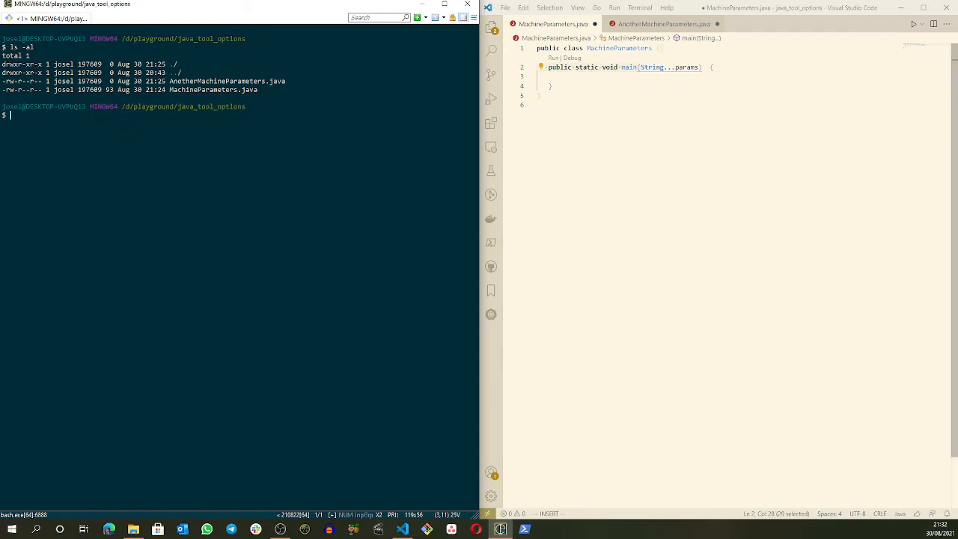
Add System.out.println(System.getProperty("profile")); to MachineParameters' main method and save
{"action": "type", "text": "Syst"}
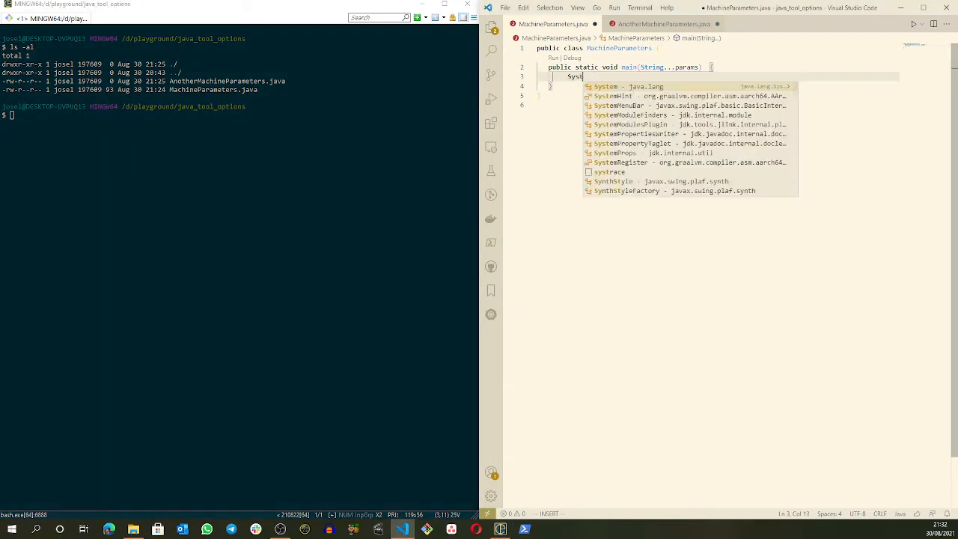
{"action": "type", "text": ".out.println("}
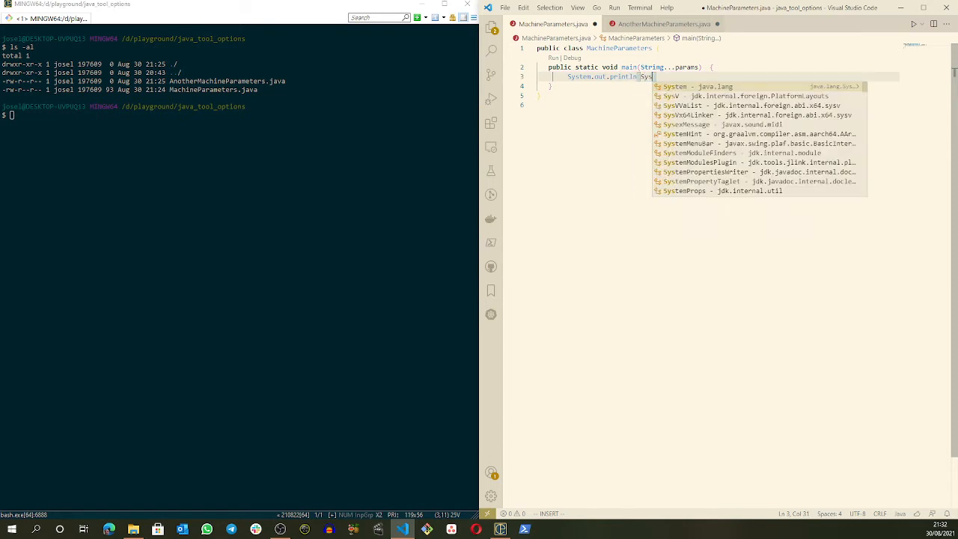
{"action": "type", "text": "System.getProperty(\"\"));"}
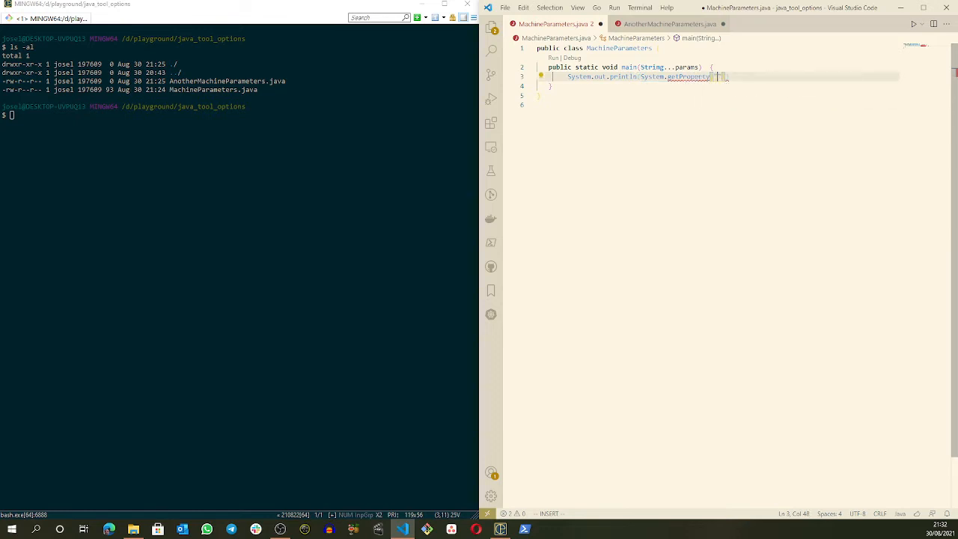
{"action": "type", "text": "\"profile\""}
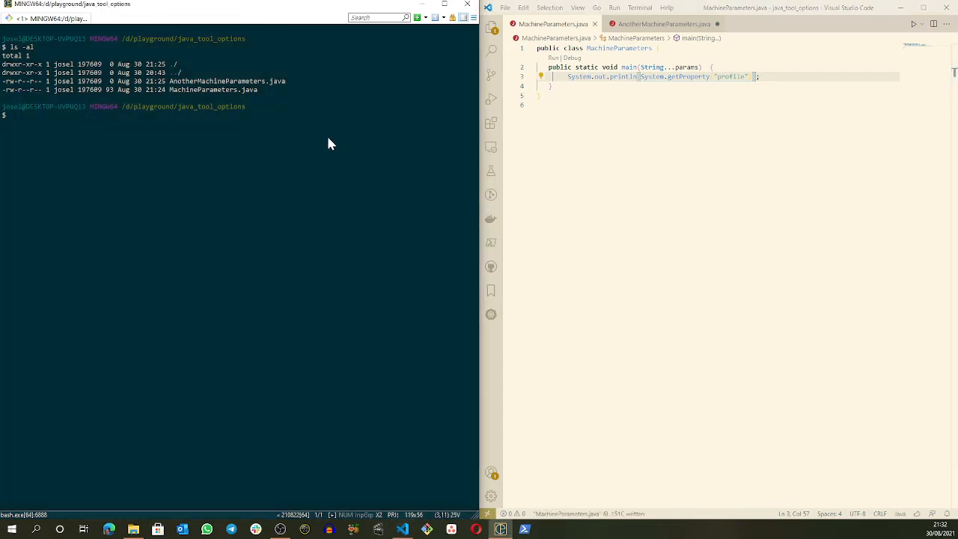
{"action": "type", "text": "javac MachineParameters.java"}
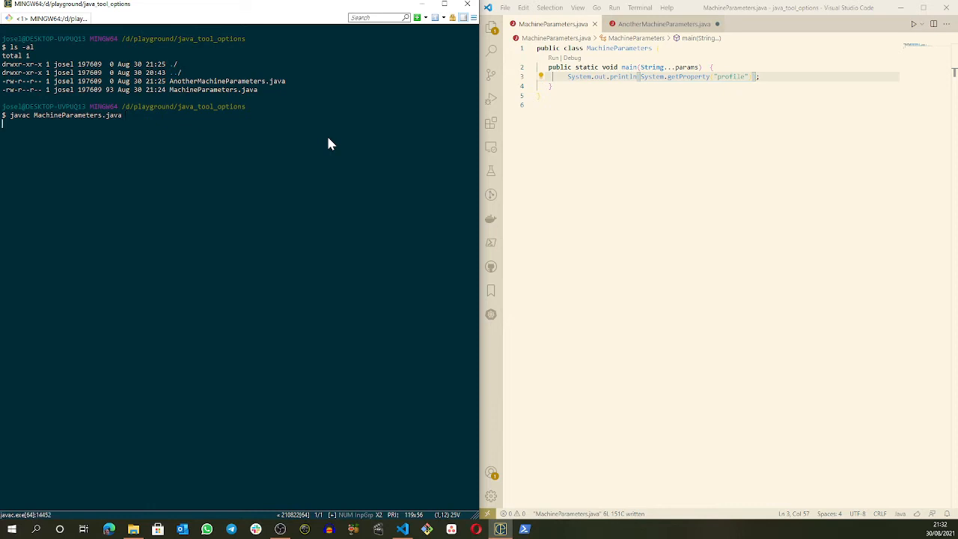
Compile MachineParameters and run it plainly (null), then with -Dprofile=basic_user (basic_user)
{"action": "type", "text": "java MachineParameters"}
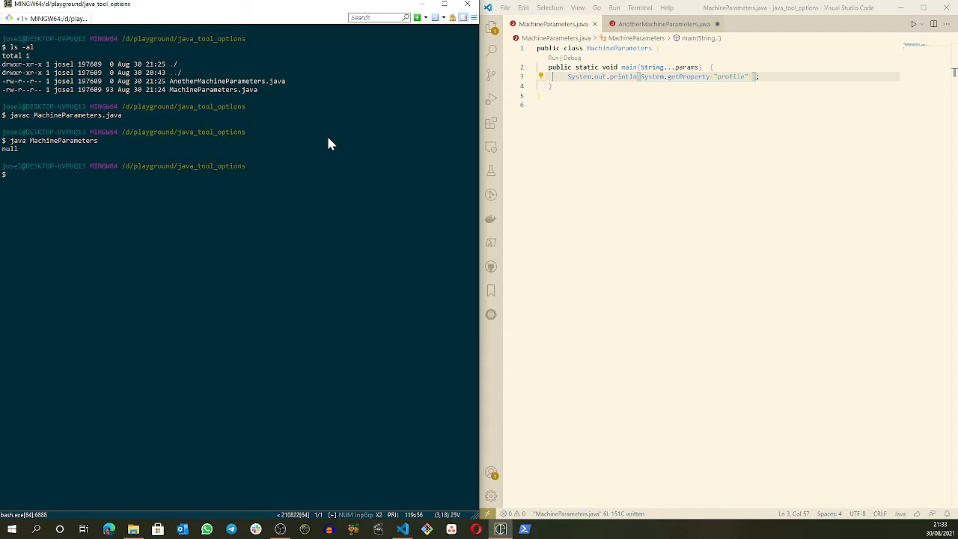
{"action": "type", "text": "java -Dprofile="}
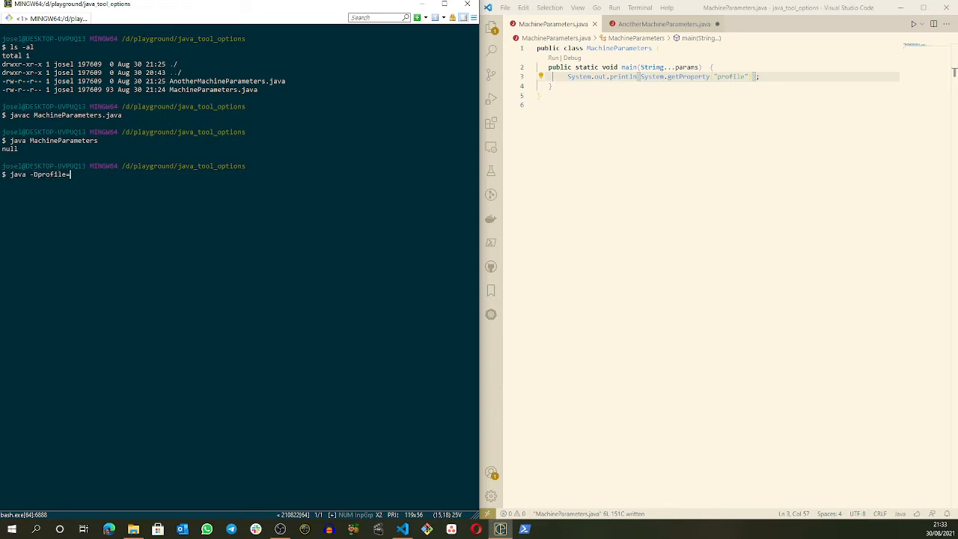
{"action": "type", "text": "basic_user"}
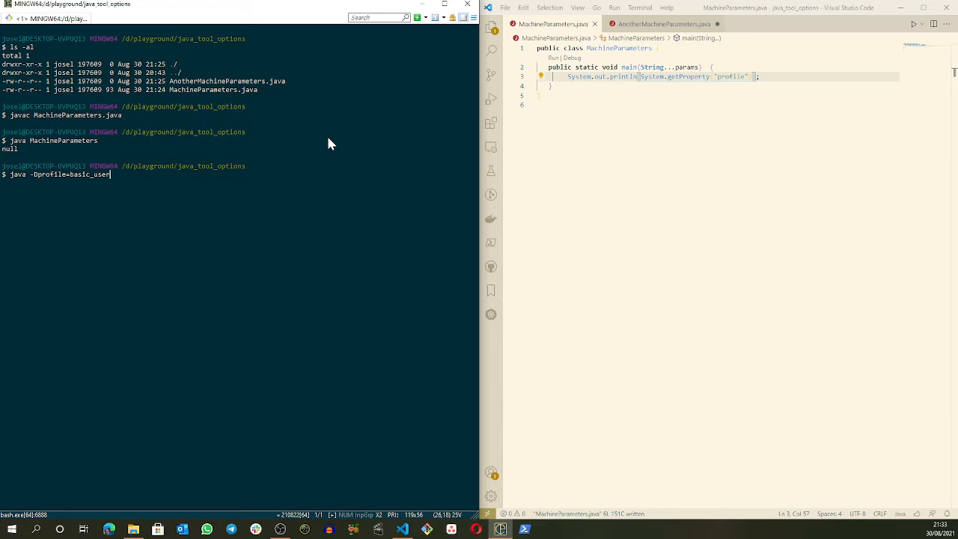
{"action": "type", "text": "MachineParameters"}
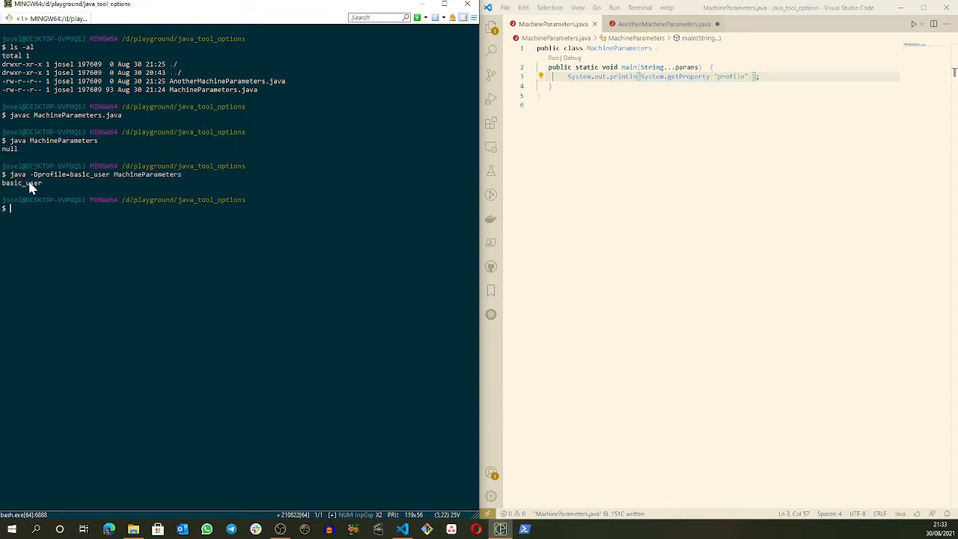
{"action": "mouse_move", "coordinate": [49, 185]}
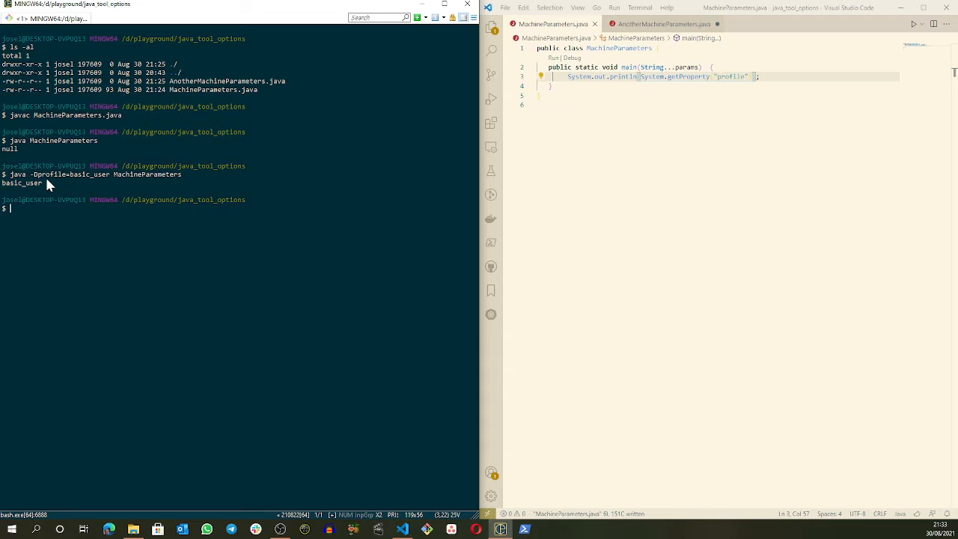
{"action": "mouse_move", "coordinate": [27, 196]}
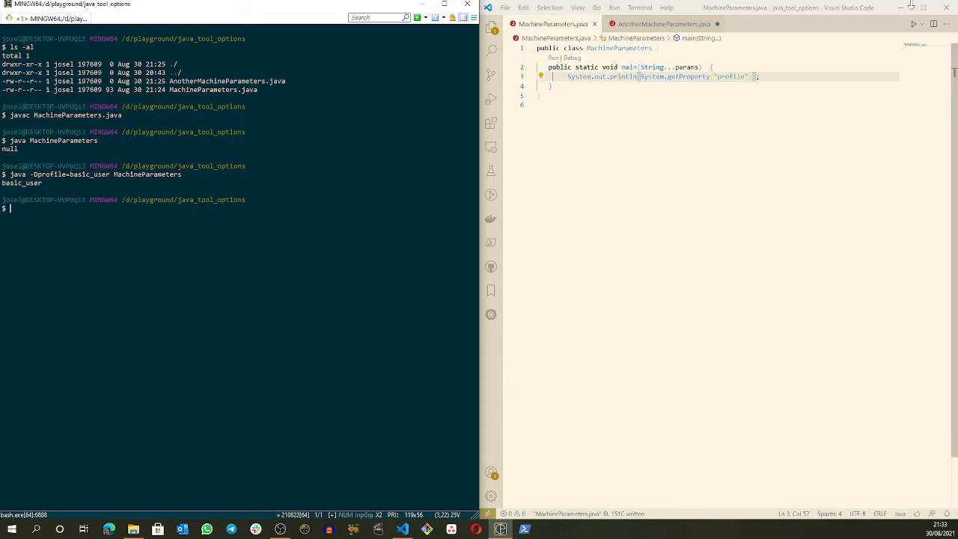
In AnotherMachineParameters.java, print System.getProperty("profile") on line 3 and save
{"action": "left_click", "coordinate": [678, 26]}
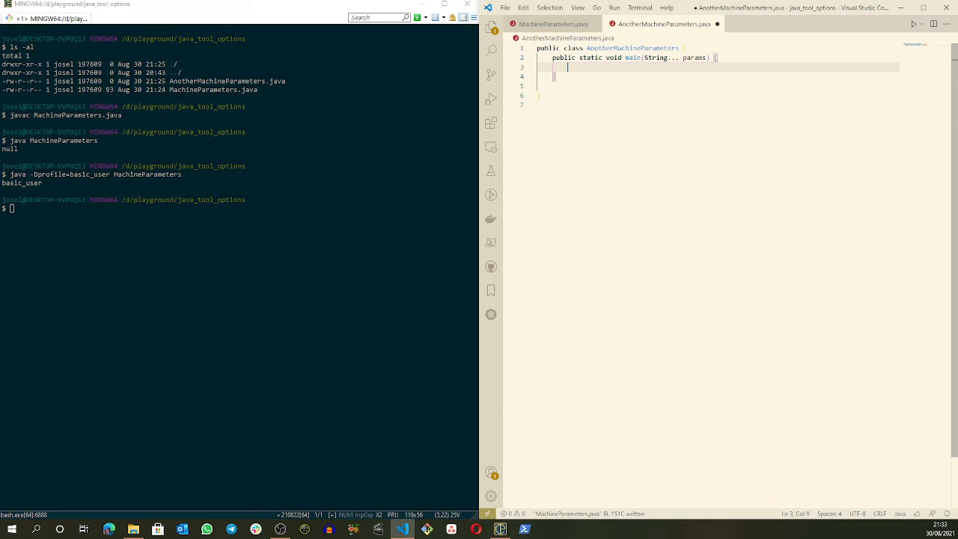
{"action": "type", "text": "System.out.println("}
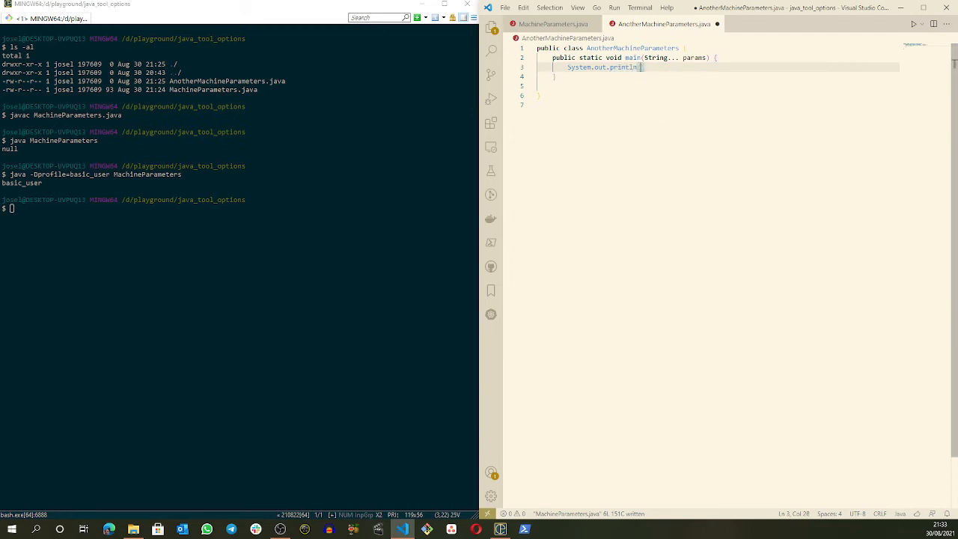
{"action": "type", "text": "System.getProperty(\"profile"}
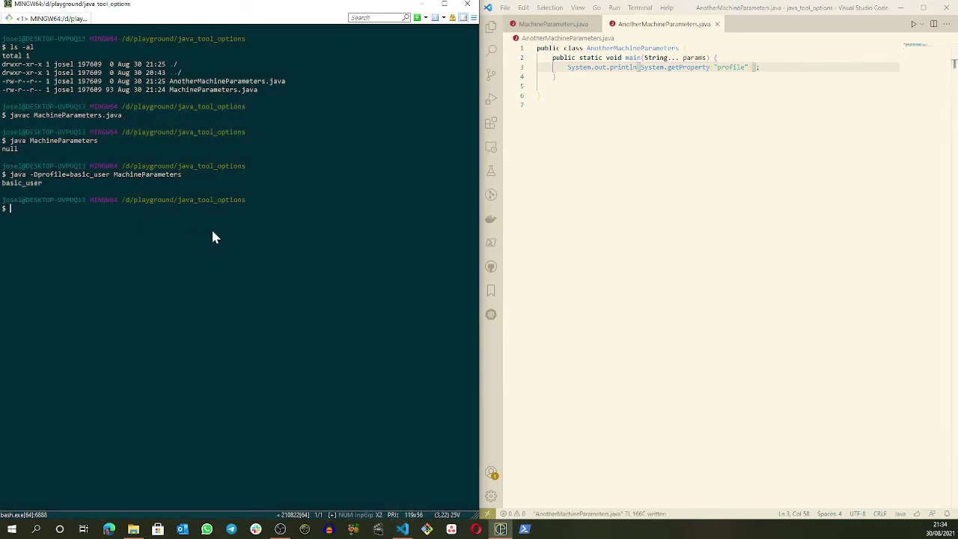
{"action": "type", "text": "javac AnotherMachineParameters."}
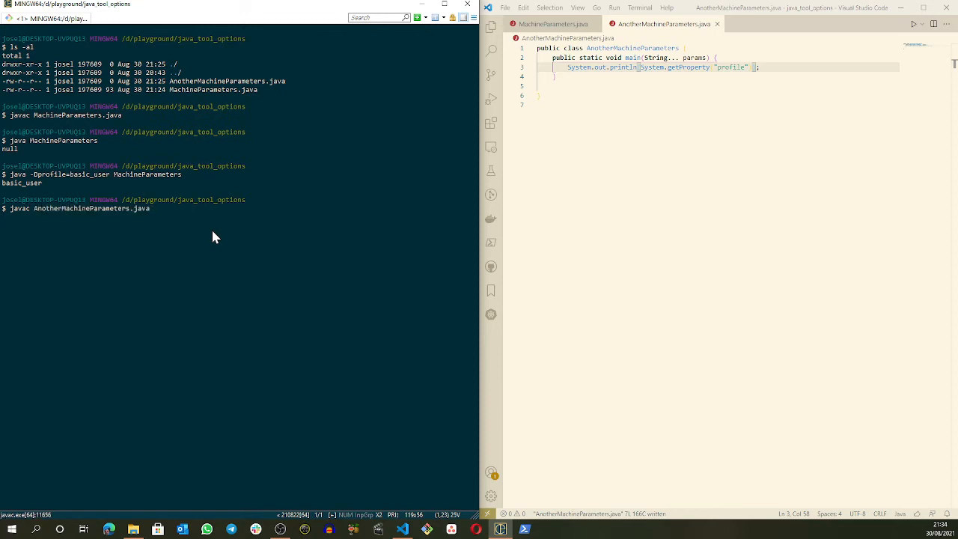
Compile and run AnotherMachineParameters: null by default, basic_user with -Dprofile=basic_user
{"action": "type", "text": "java AnotherMachineParameters"}
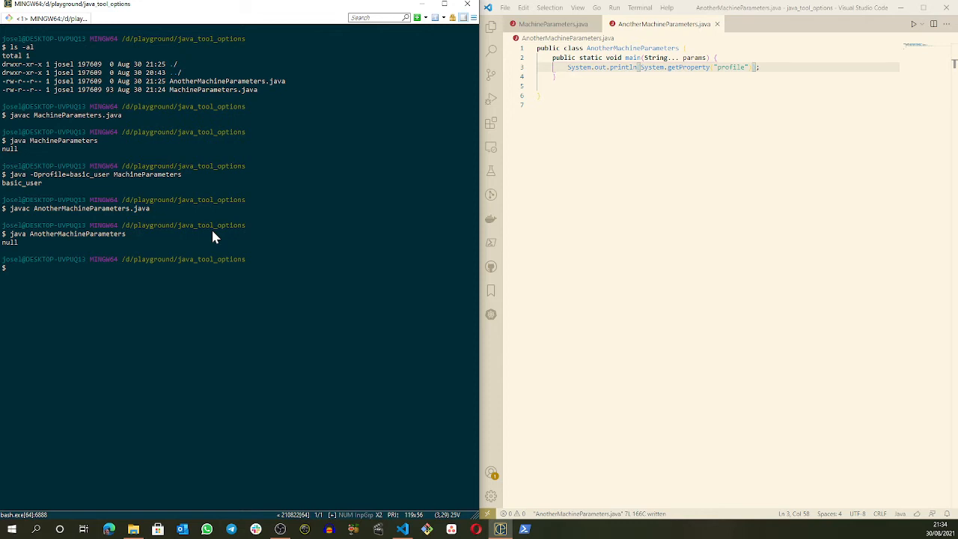
{"action": "type", "text": "java -Dprofile=basic_user MachineParameters"}
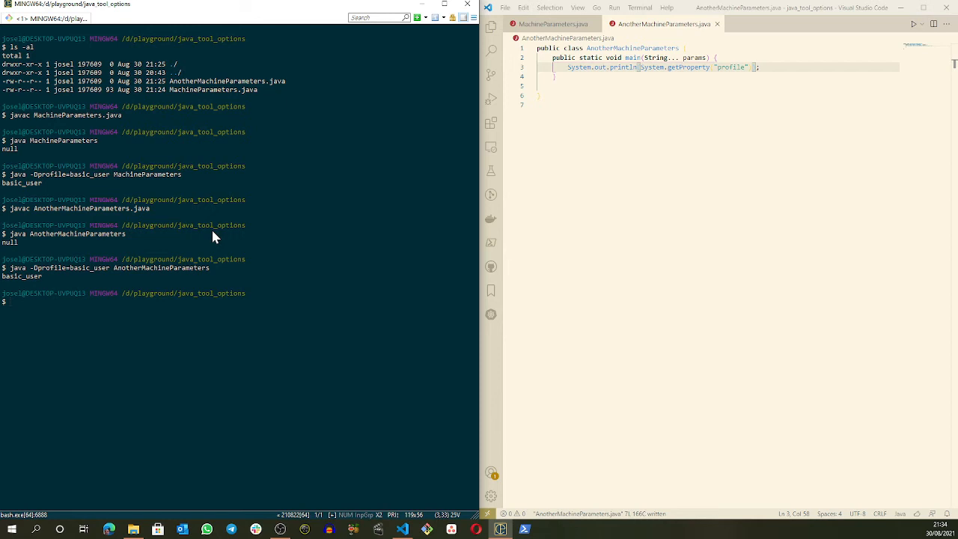
{"action": "mouse_move", "coordinate": [32, 272]}
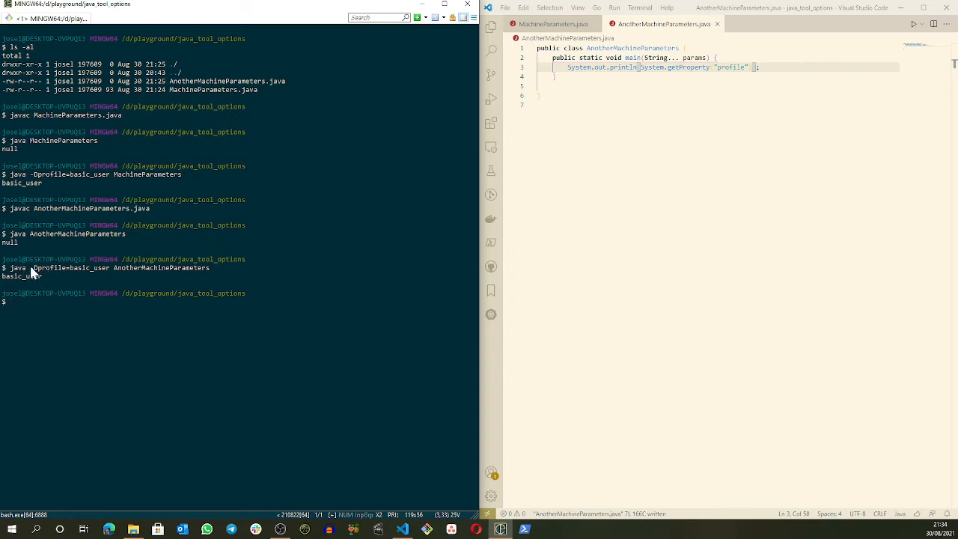
{"action": "left_click_drag", "start_coordinate": [30, 267], "coordinate": [110, 267]}
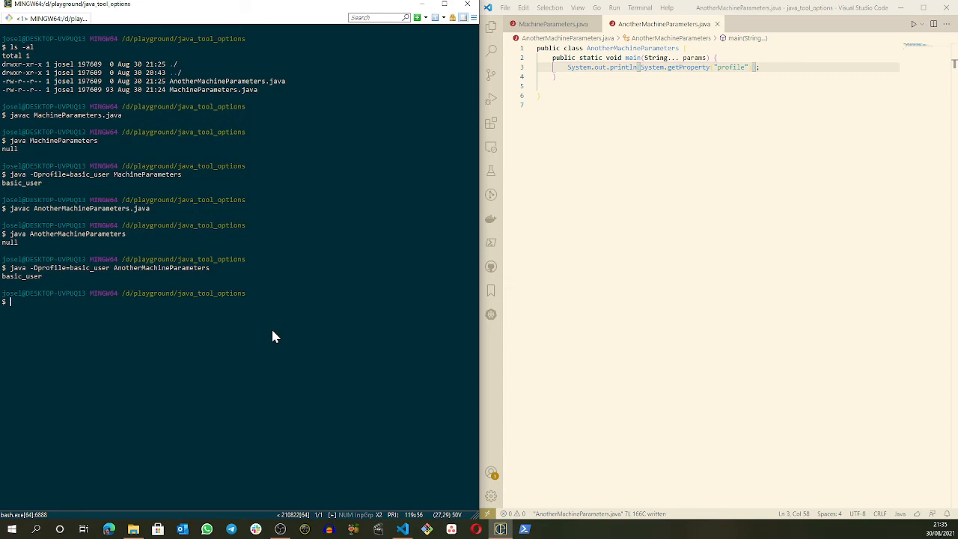
Run MachineParameters and AnotherMachineParameters without options, both printing null
{"action": "type", "text": "java"}
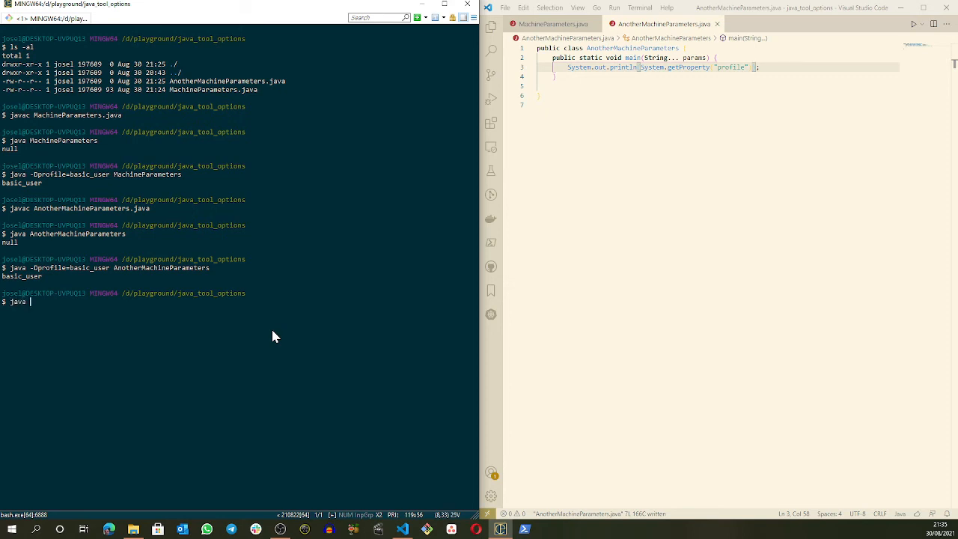
{"action": "type", "text": "MachineParameters"}
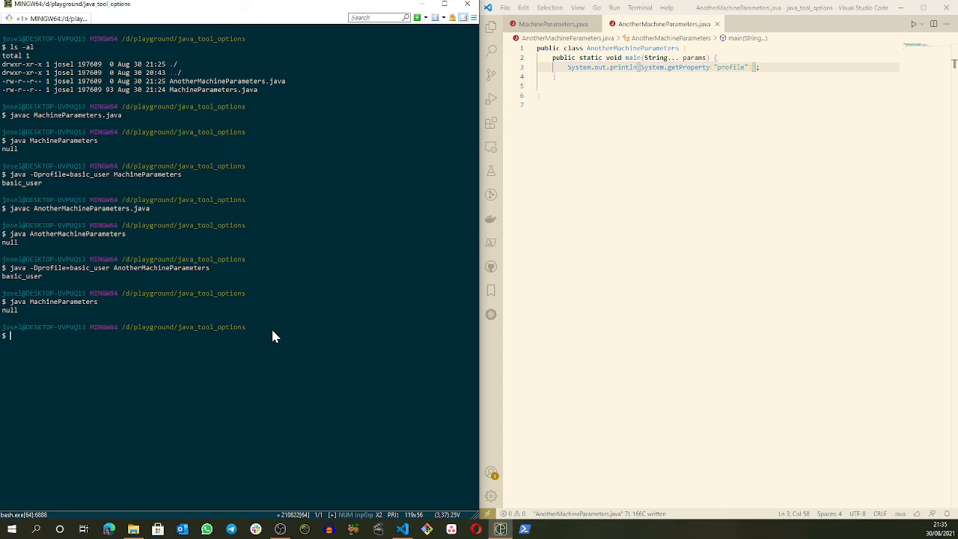
{"action": "type", "text": "java AnotherMachineParameters."}
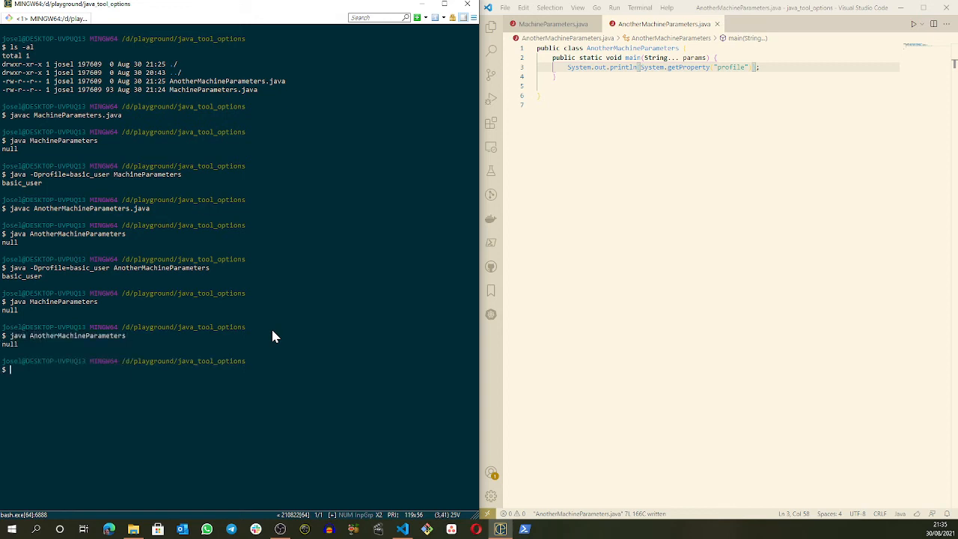
Export JAVA_TOOL_OPTIONS="-Dprofile=basic_user" so MachineParameters prints basic_user
{"action": "type", "text": "export JAVA"}
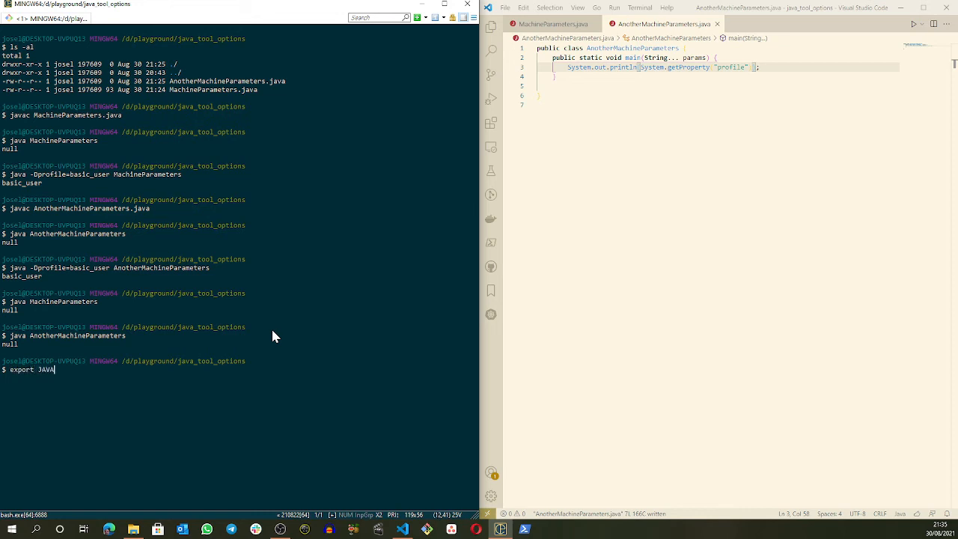
{"action": "type", "text": "_TOOL"}
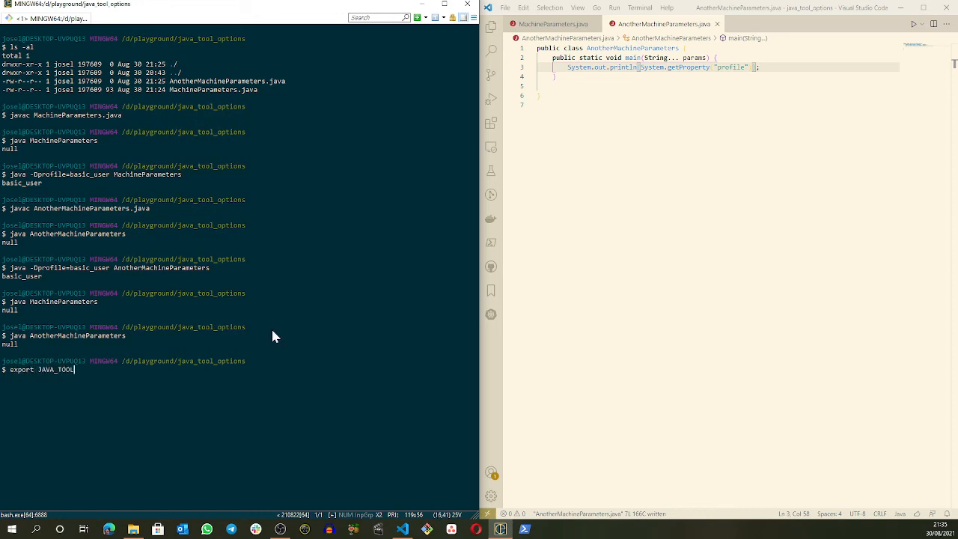
{"action": "type", "text": "_OPTIONS="}
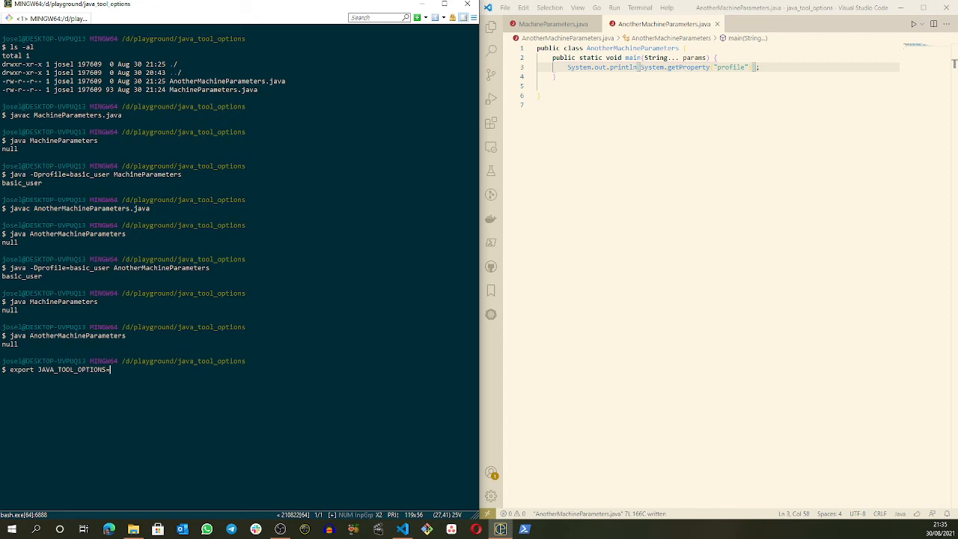
{"action": "type", "text": "=\"-D"}
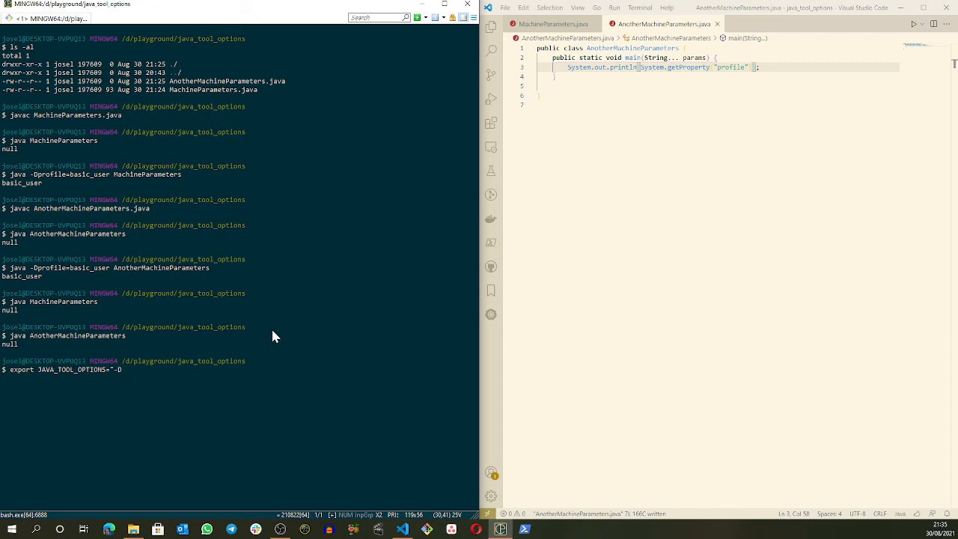
{"action": "type", "text": "profile=basic_user"}
{"action": "type", "text": "java MachineParameters"}
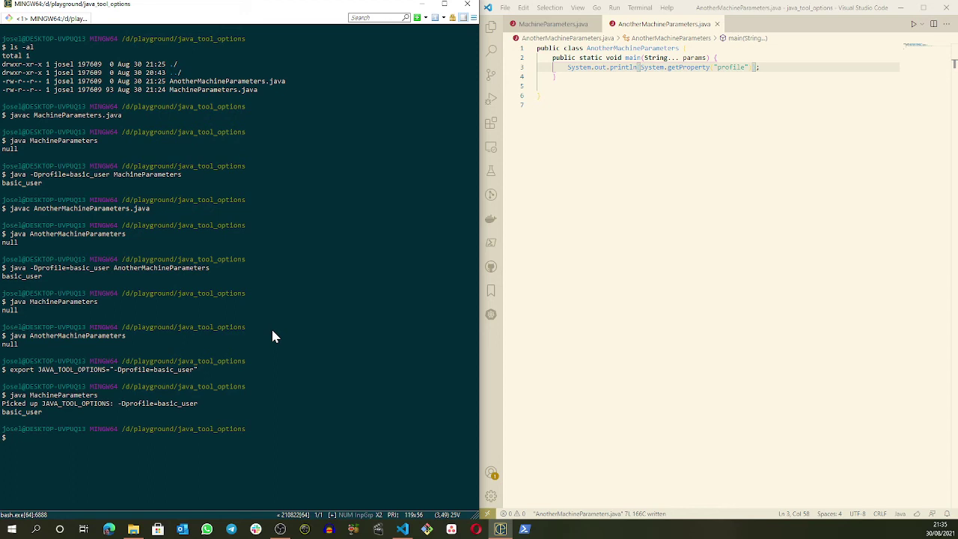
{"action": "left_click_drag", "start_coordinate": [134, 403], "coordinate": [201, 403]}
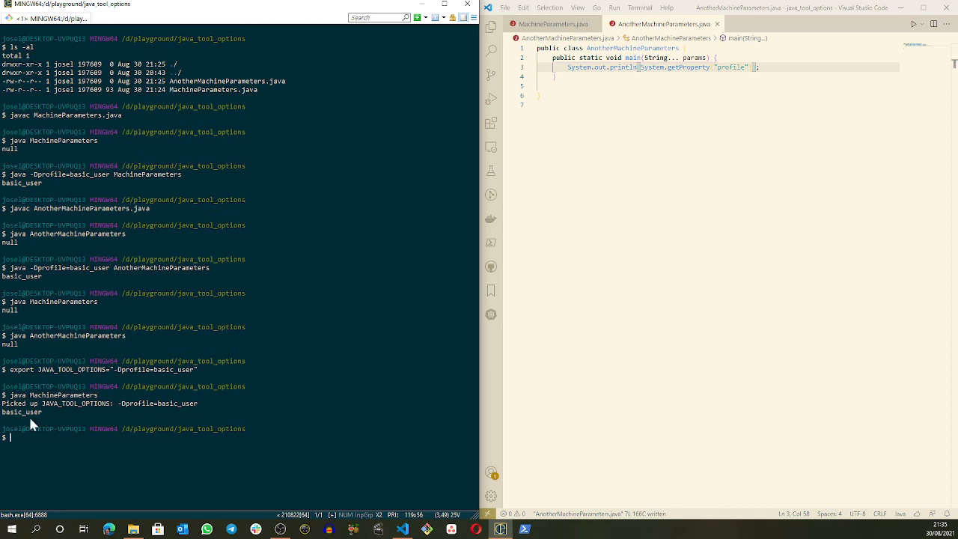
{"action": "mouse_move", "coordinate": [43, 414]}
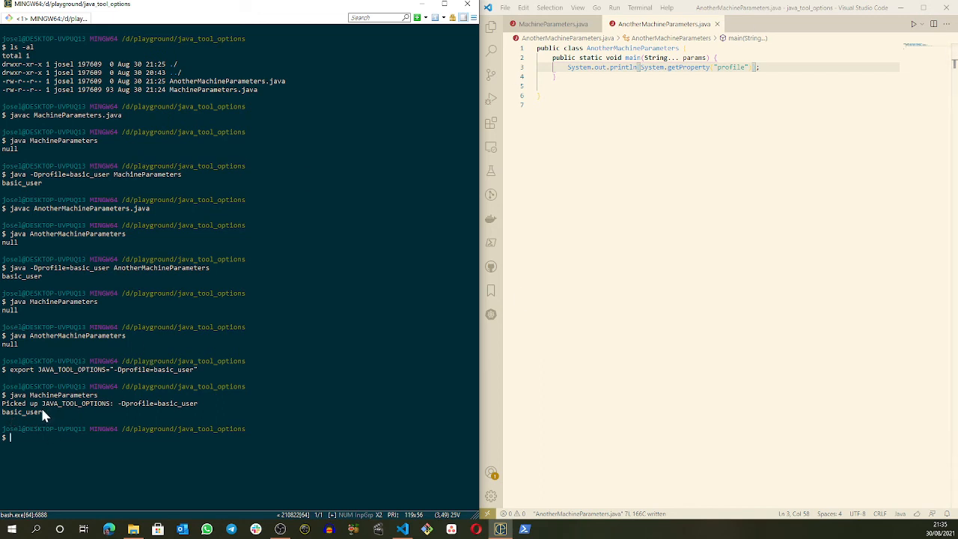
{"action": "mouse_move", "coordinate": [66, 417]}
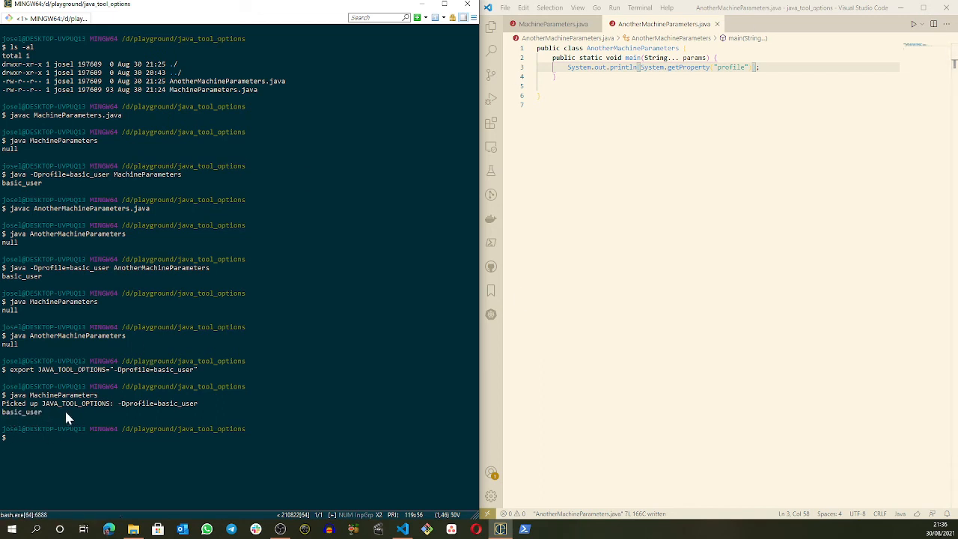
{"action": "mouse_move", "coordinate": [291, 430]}
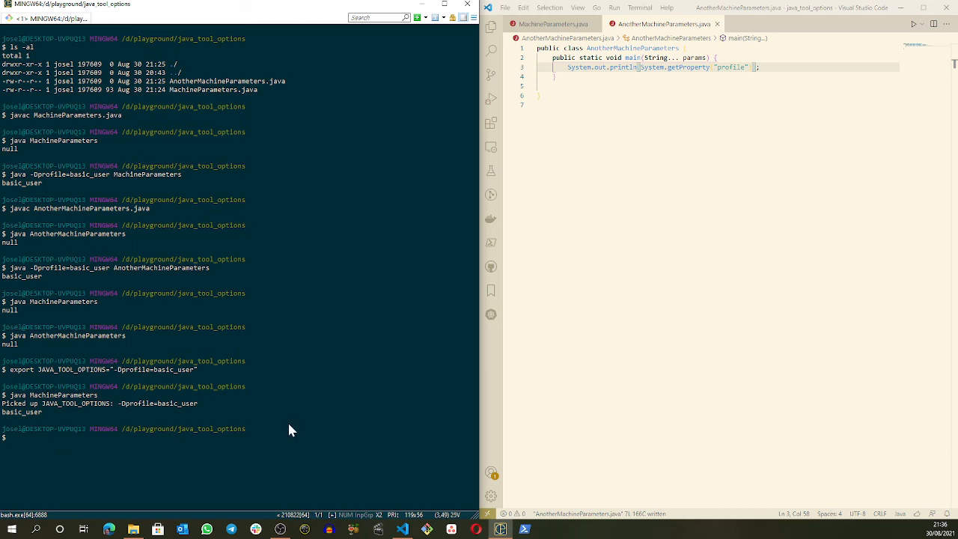
Run plain AnotherMachineParameters, which now prints basic_user from JAVA_TOOL_OPTIONS
{"action": "type", "text": "java AnotherMachineParameters."}
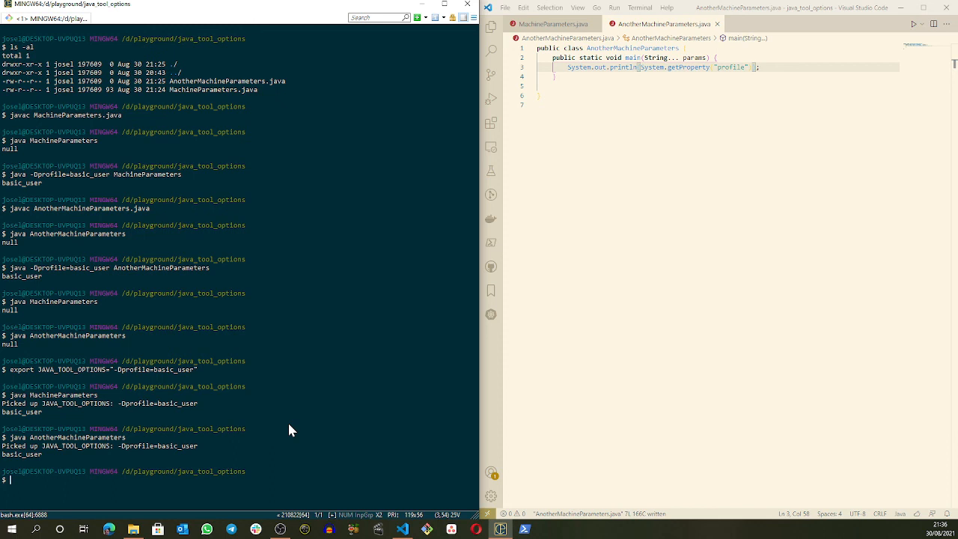
{"action": "mouse_move", "coordinate": [270, 367]}
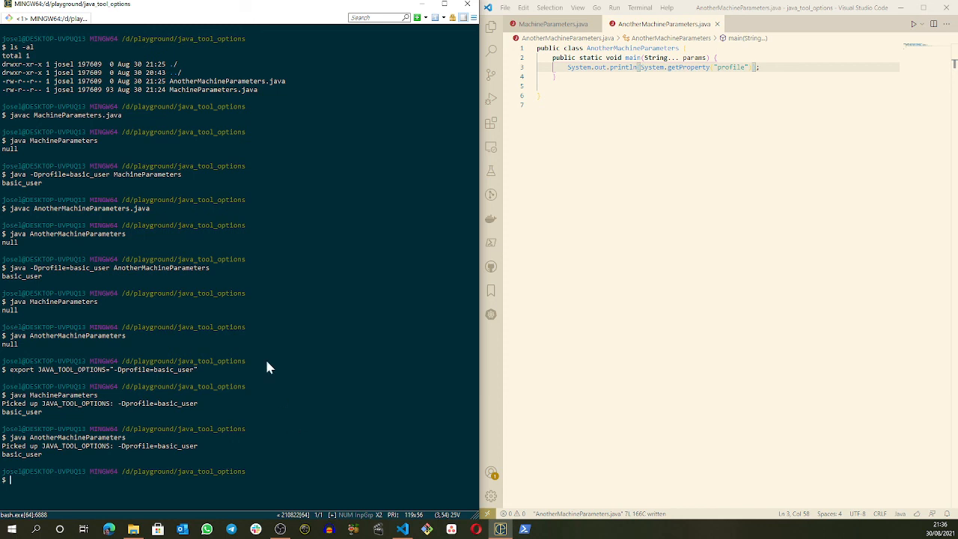
{"action": "mouse_move", "coordinate": [125, 394]}
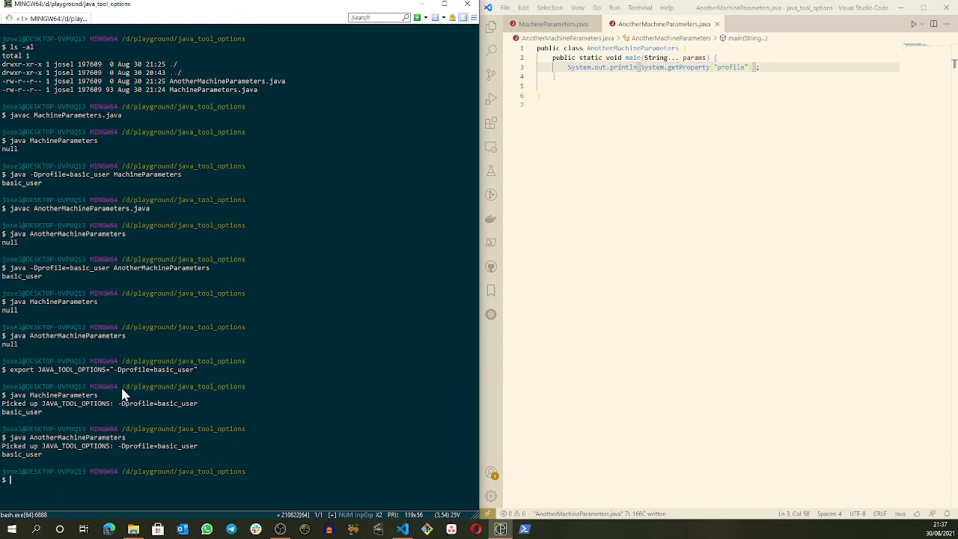
{"action": "mouse_move", "coordinate": [46, 331]}
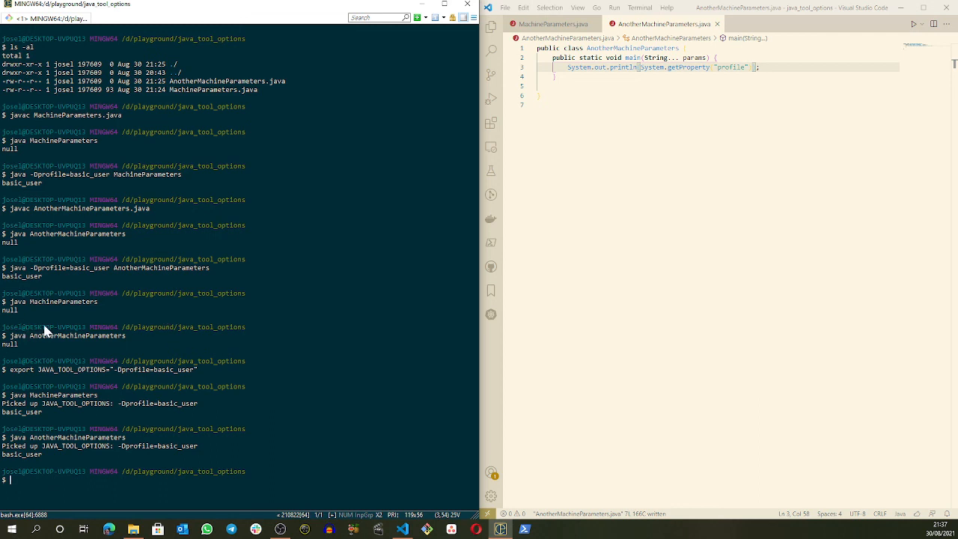